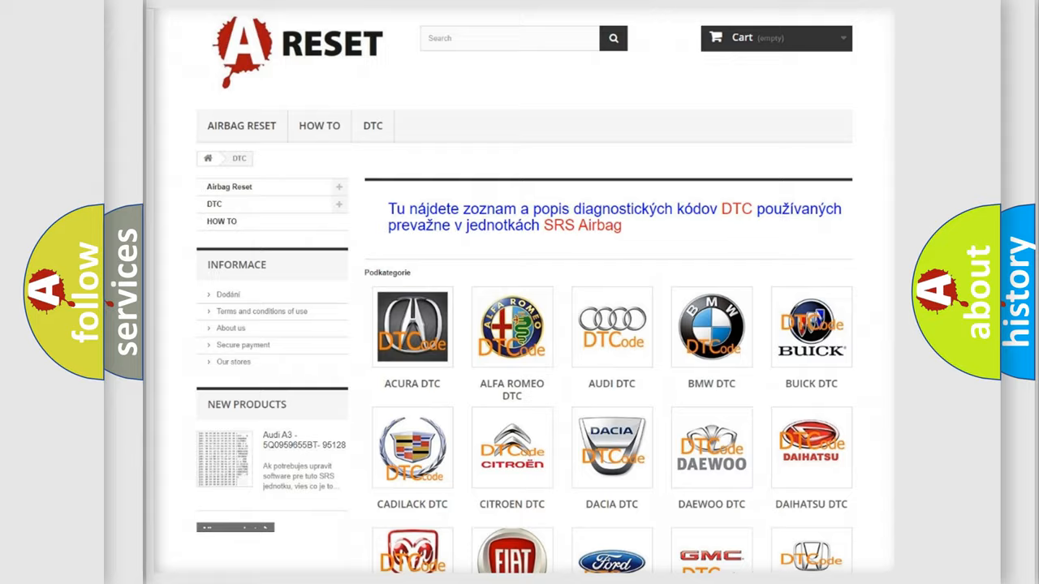
Step: Choose the FIAT logo in the DTC brand grid and browse down its trouble-code list
scroll("down", 3)
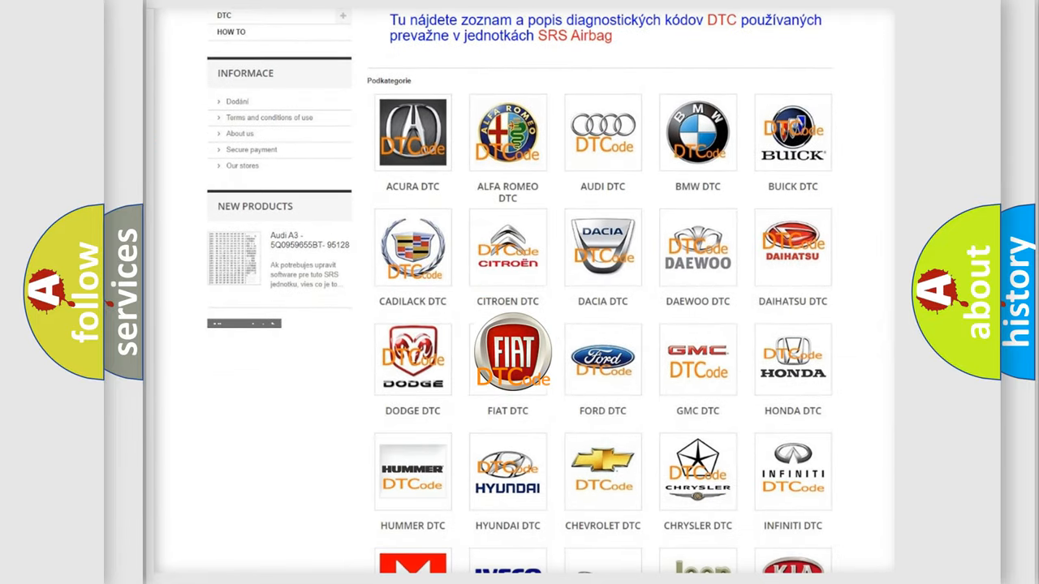
left_click(507, 354)
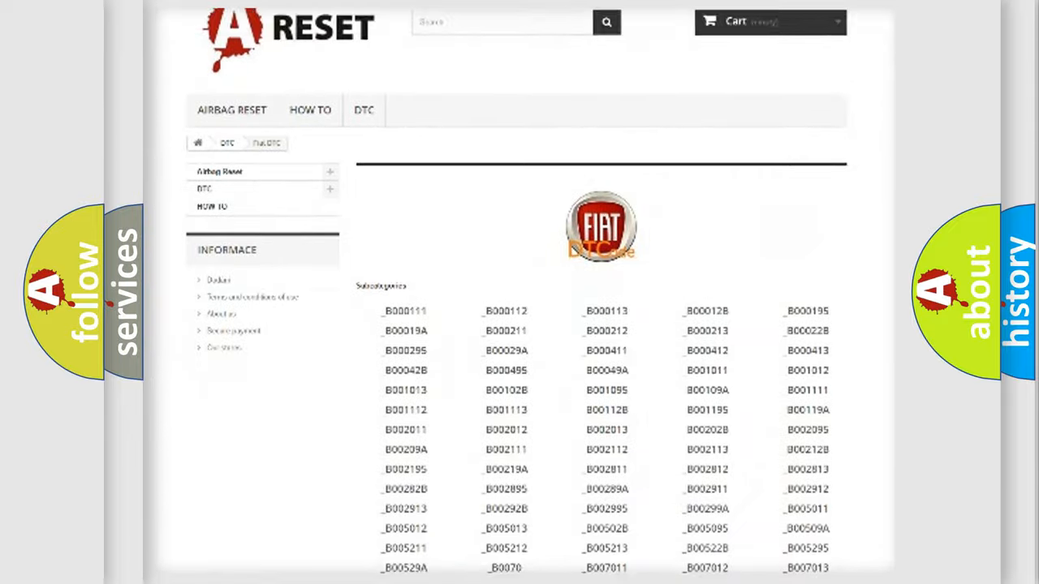
scroll("down", 3)
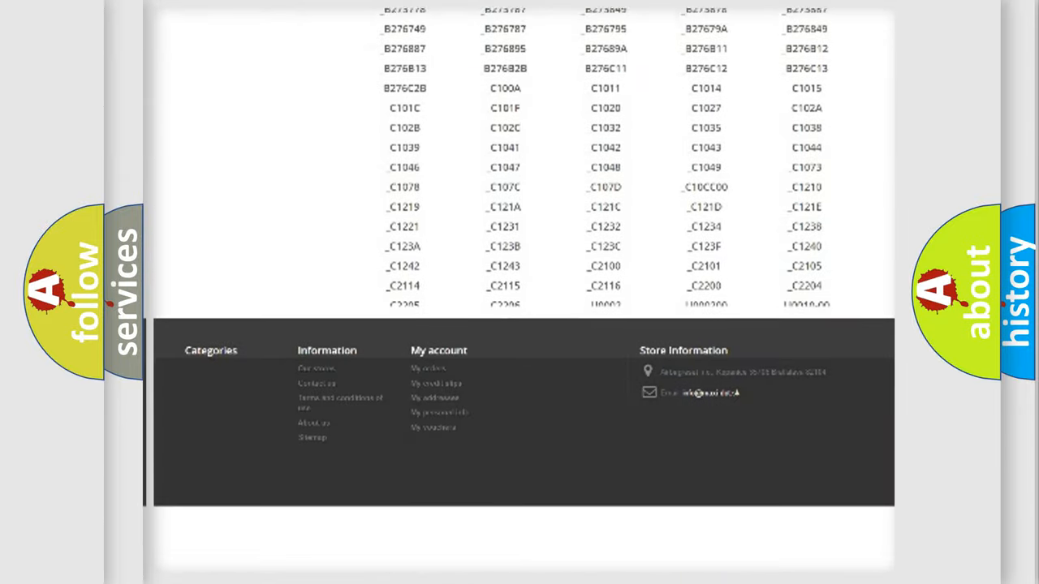
scroll("down", 3)
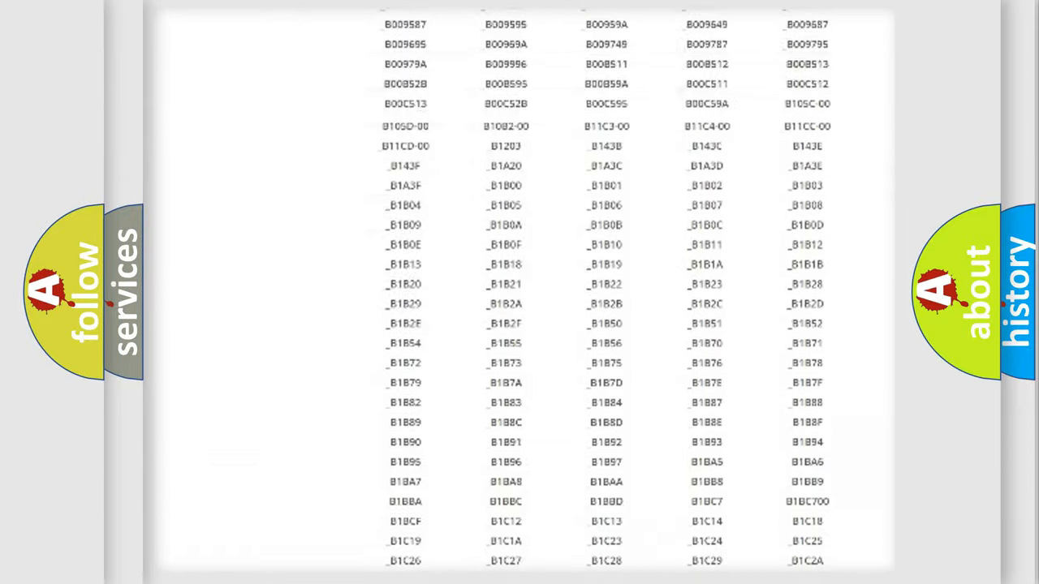